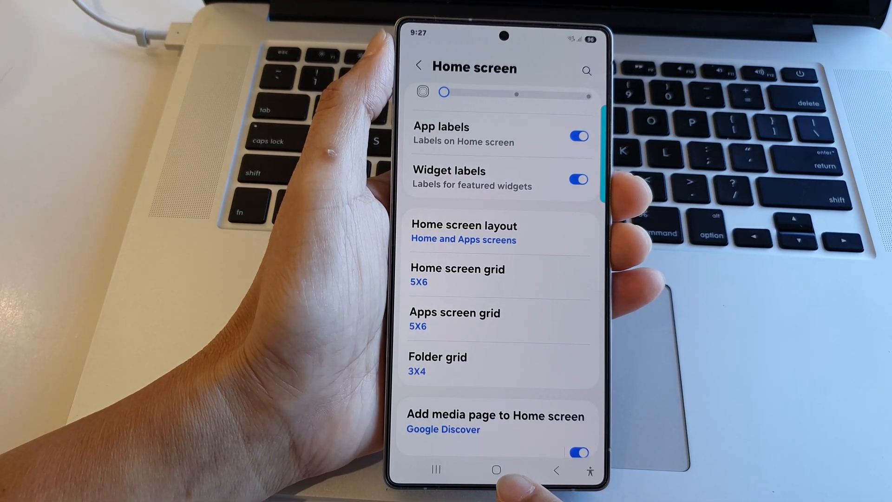
Leave the Home screen settings page and reach the phone's main Settings menu
{"action": "left_click", "coordinate": [496, 470]}
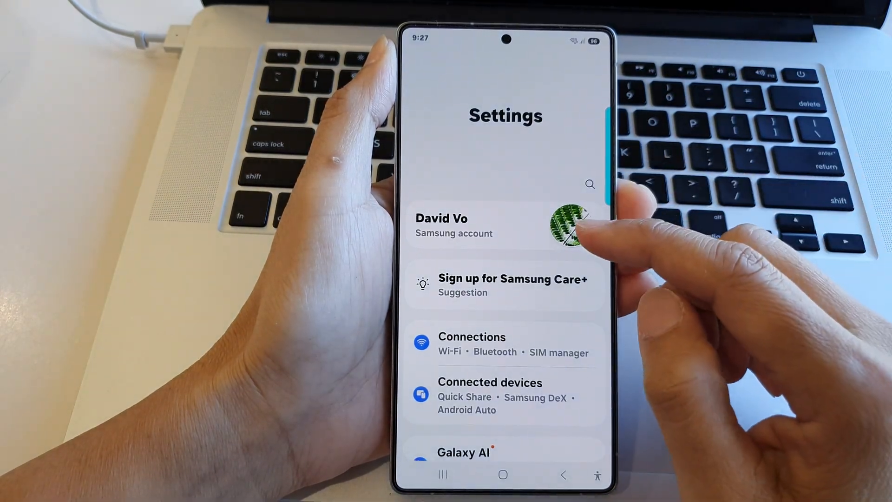
Scroll the Settings list down to Home screen and open its settings page
{"action": "scroll", "scroll_direction": "down", "scroll_amount": 3}
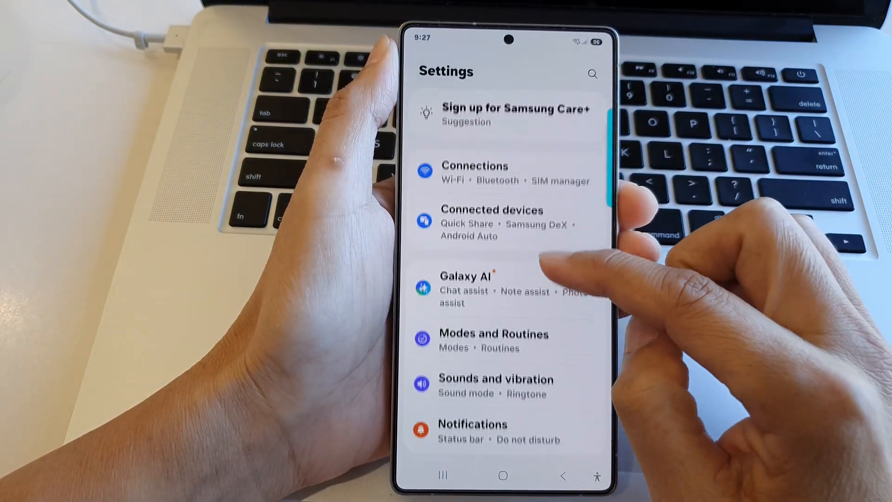
{"action": "scroll", "scroll_direction": "down", "scroll_amount": 3}
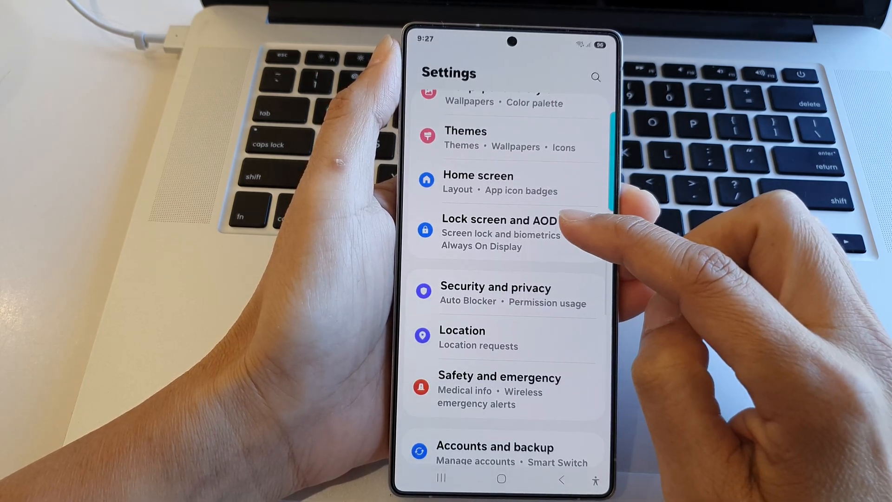
{"action": "left_click", "coordinate": [477, 182]}
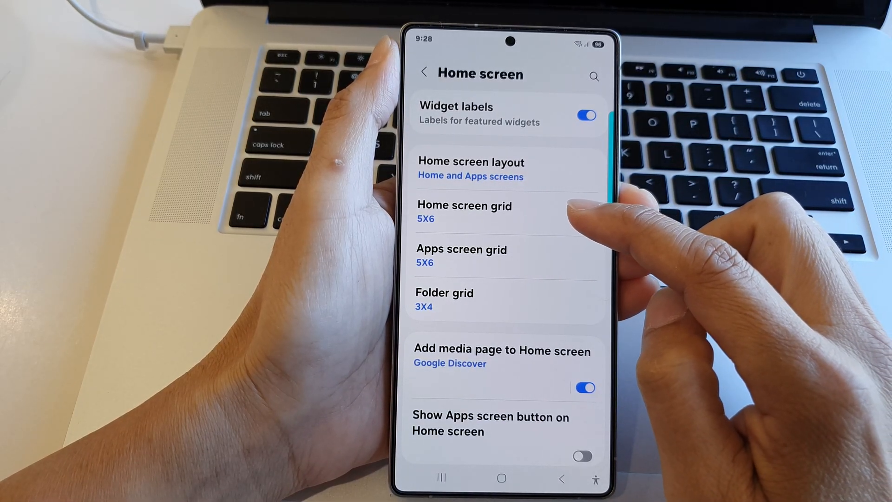
{"action": "left_click", "coordinate": [464, 212]}
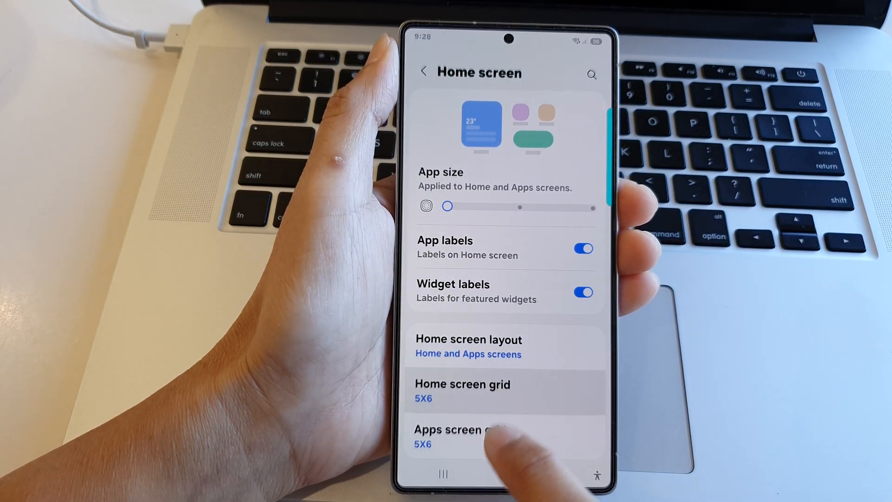
Choose the 4x6 home screen grid, briefly comparing it against the 5x6 preview
{"action": "left_click", "coordinate": [462, 391]}
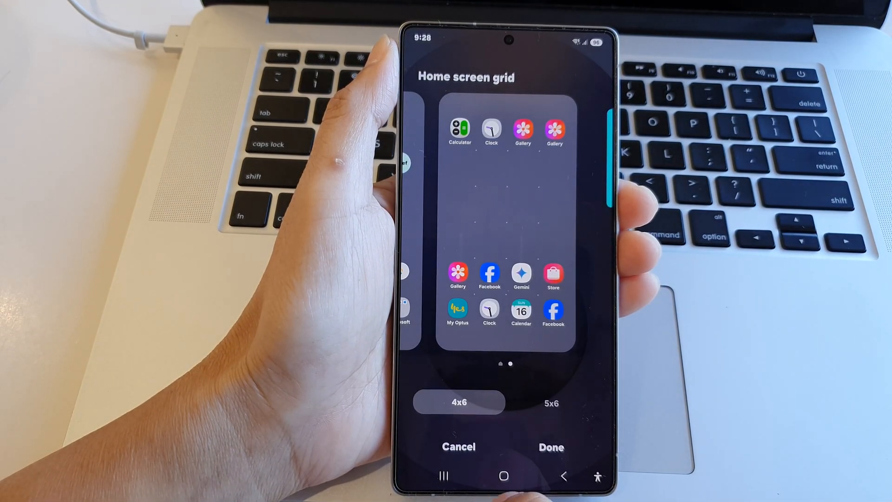
{"action": "left_click", "coordinate": [549, 447]}
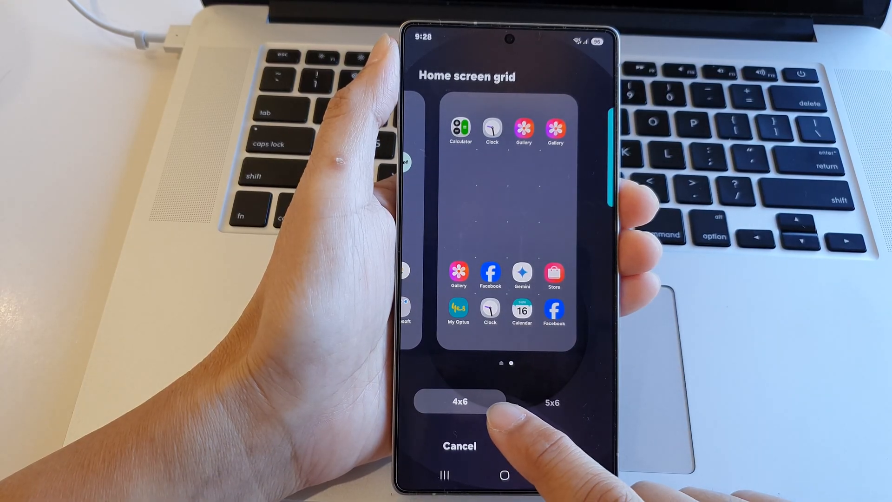
{"action": "left_click", "coordinate": [458, 401]}
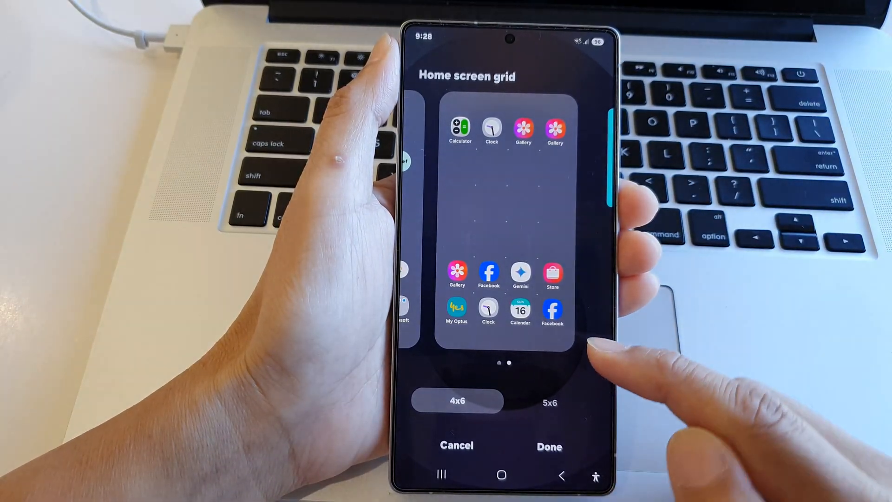
{"action": "left_click", "coordinate": [548, 447]}
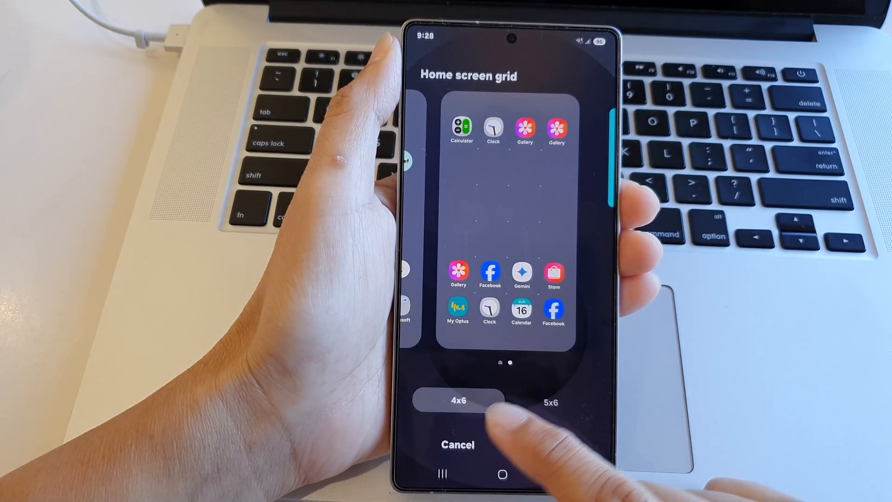
{"action": "left_click", "coordinate": [459, 401]}
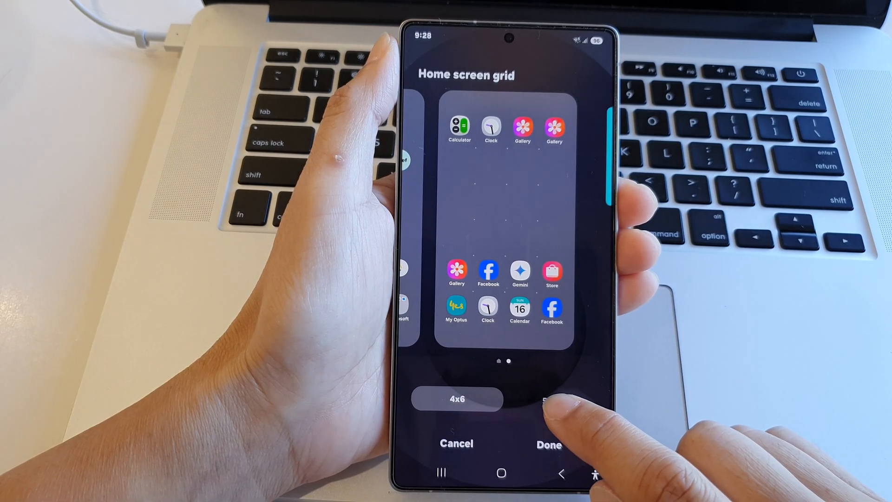
{"action": "left_click", "coordinate": [548, 401]}
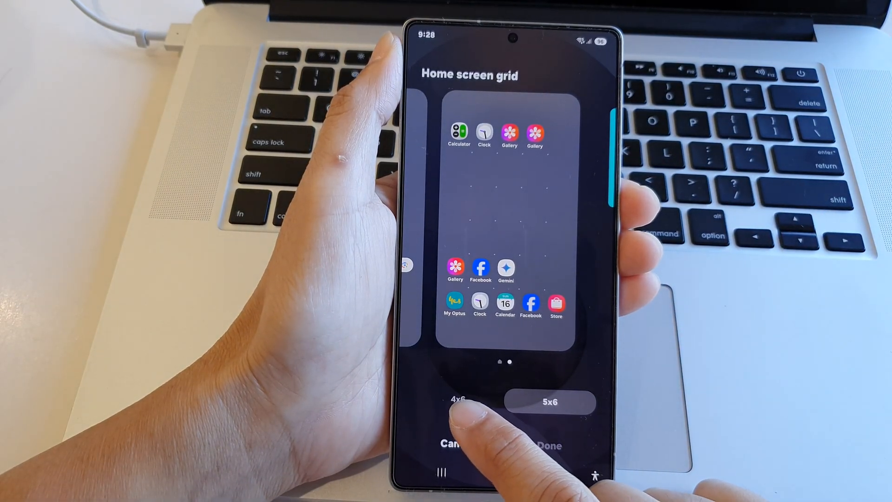
{"action": "left_click", "coordinate": [459, 401]}
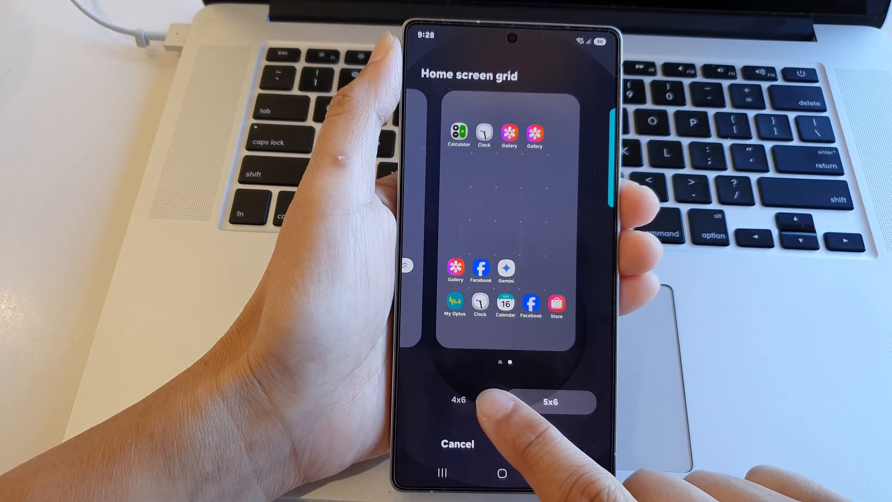
Apply the 4x6 grid and return to the home screen showing four larger icons per row
{"action": "left_click", "coordinate": [458, 400]}
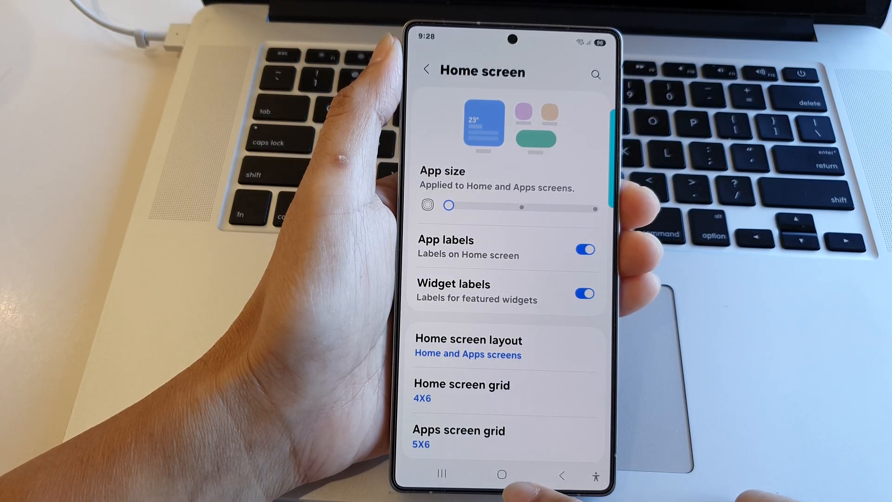
{"action": "left_click", "coordinate": [501, 473]}
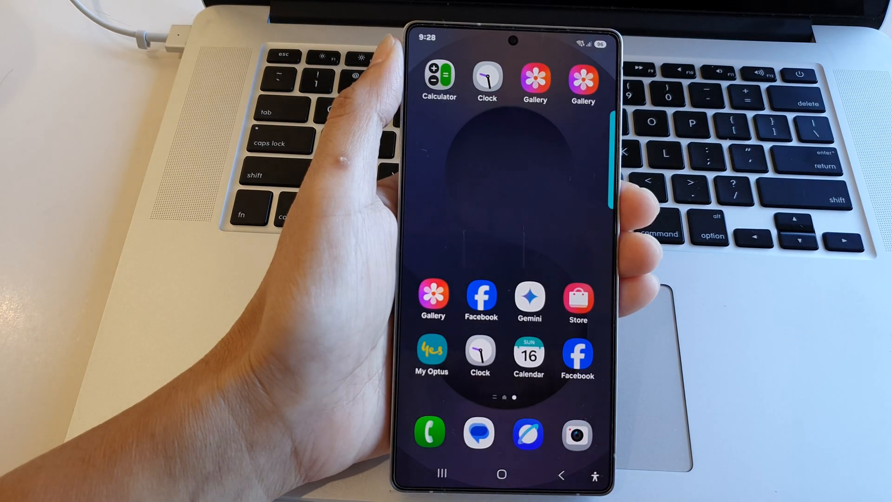